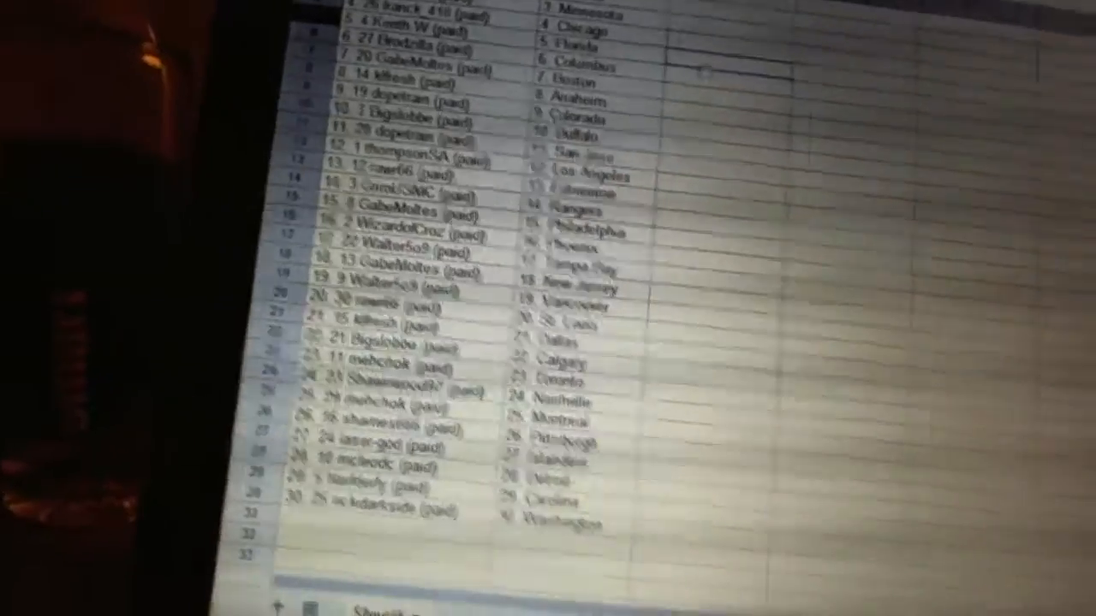
pyautogui.scroll(-3)
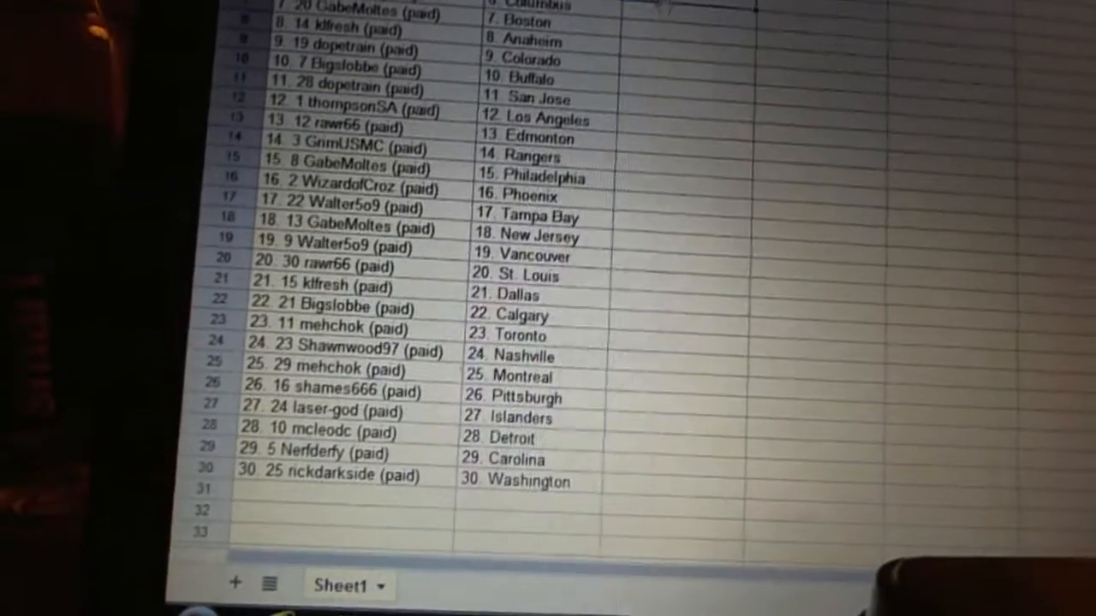
pyautogui.scroll(-3)
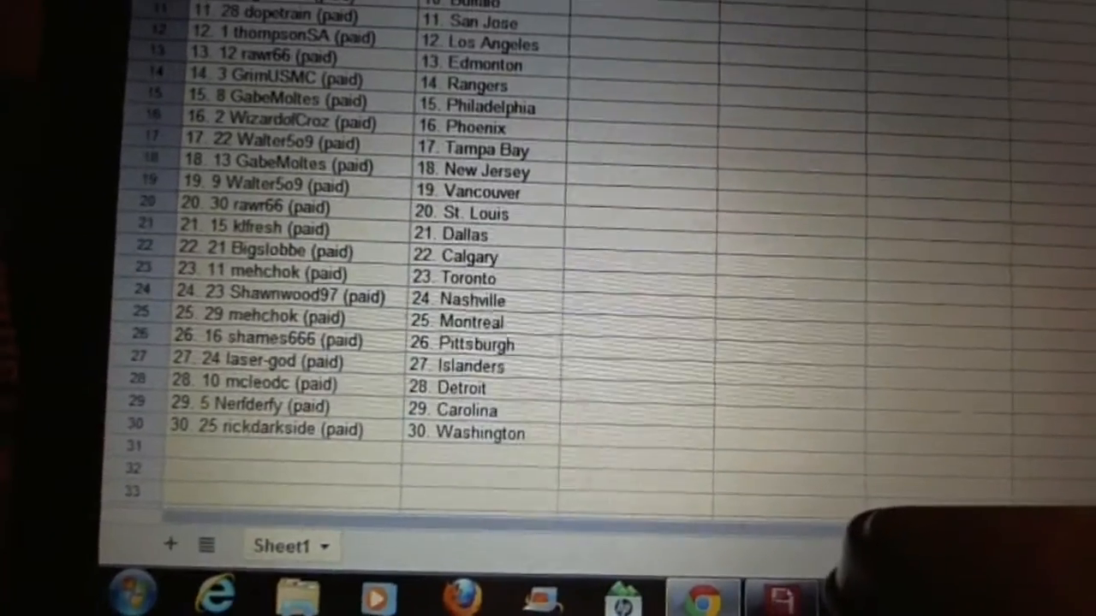